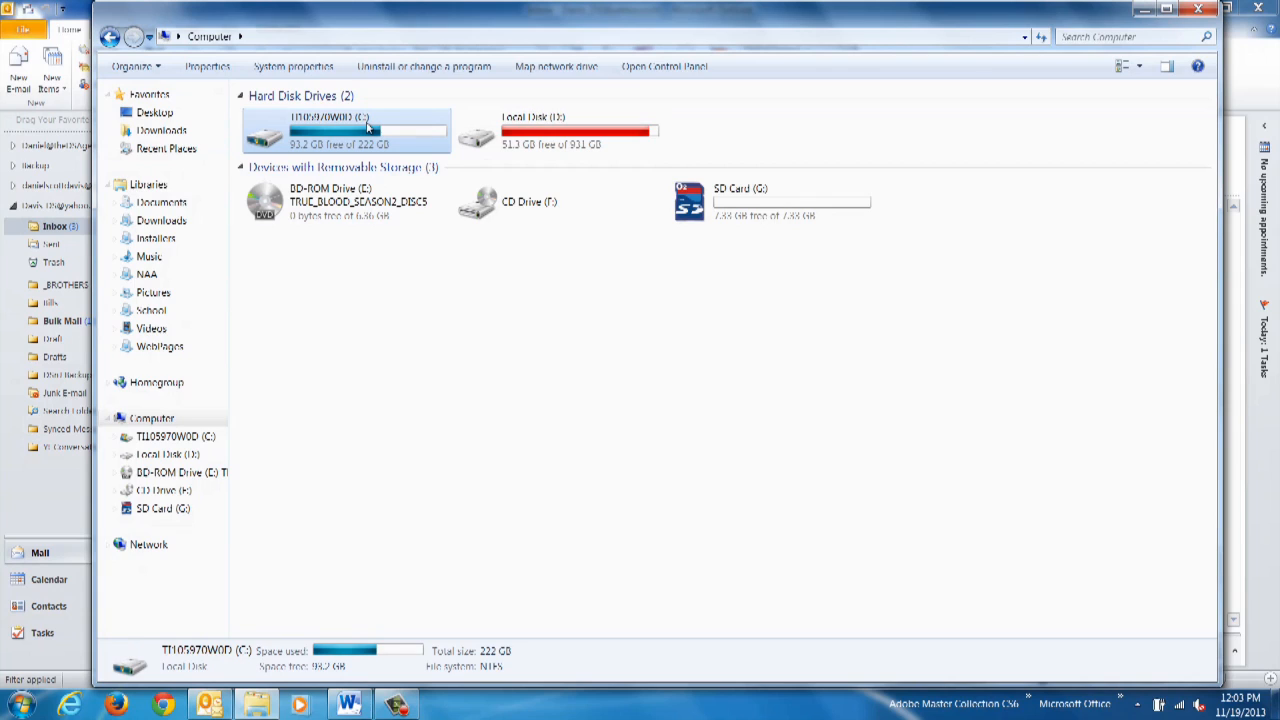
# Open the C: drive, then the Program Files folder, and scroll its application list
pyautogui.doubleClick(345, 128)
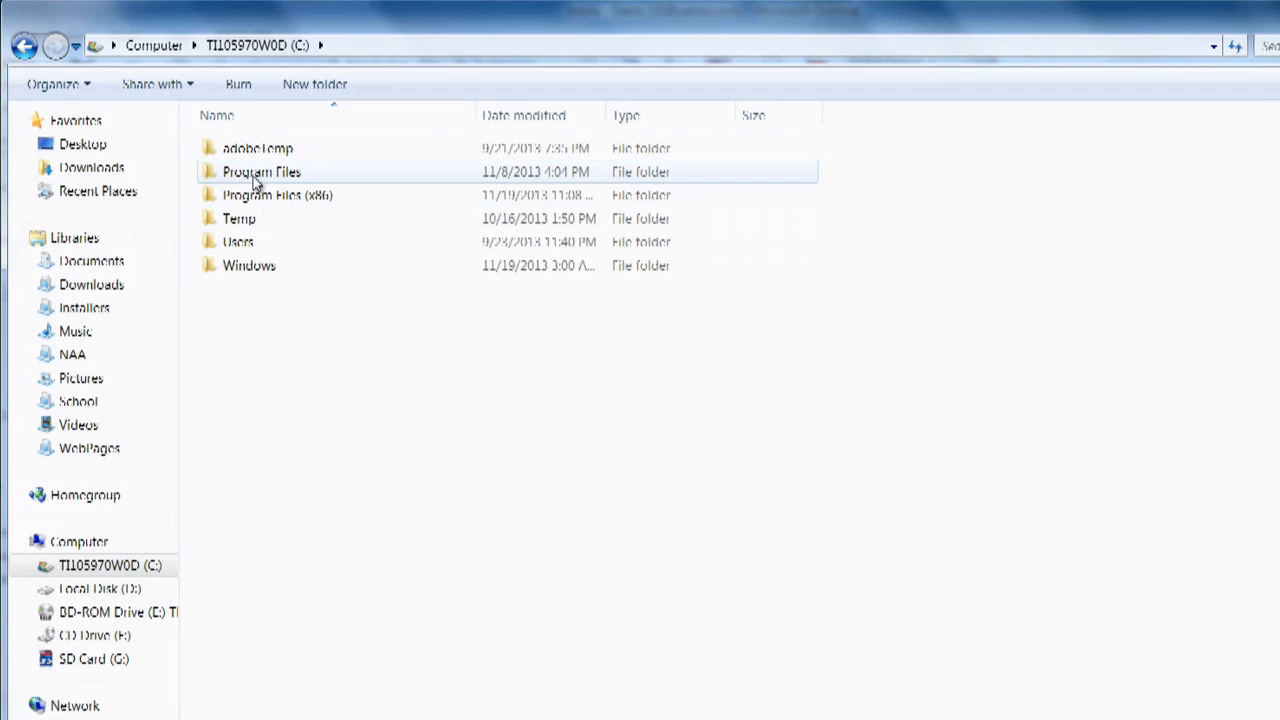
pyautogui.moveTo(314, 195)
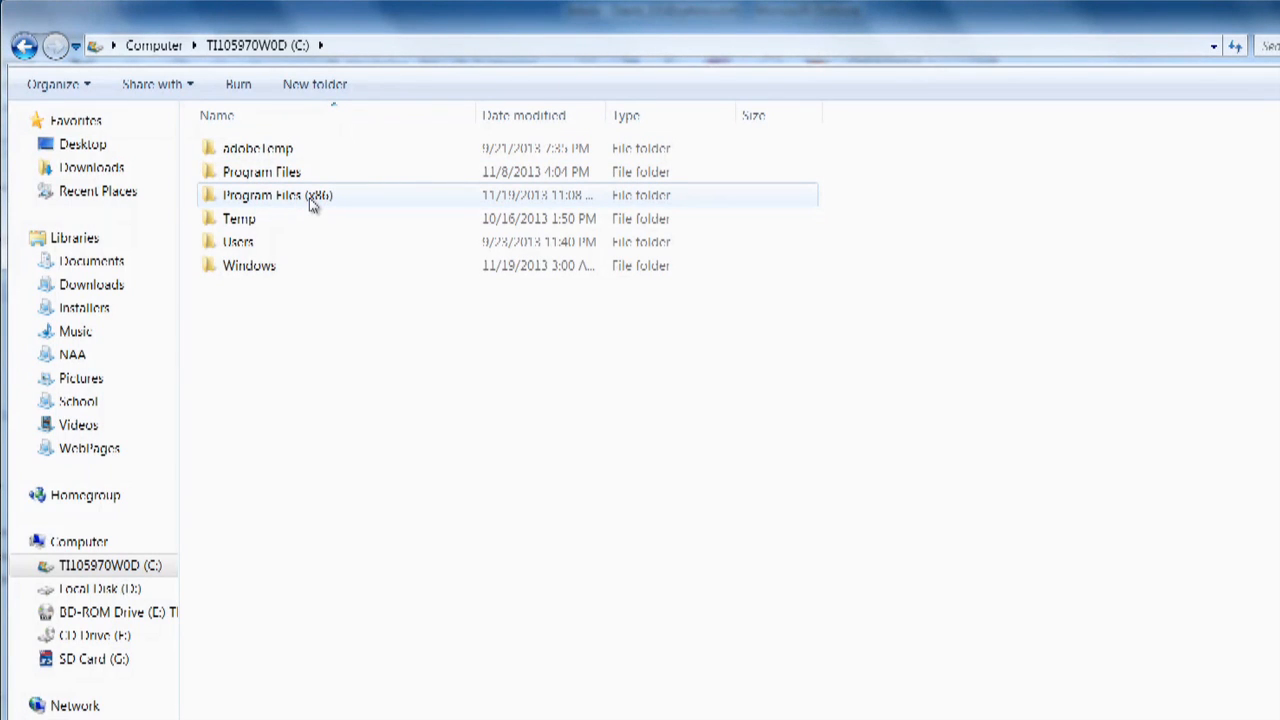
pyautogui.doubleClick(262, 171)
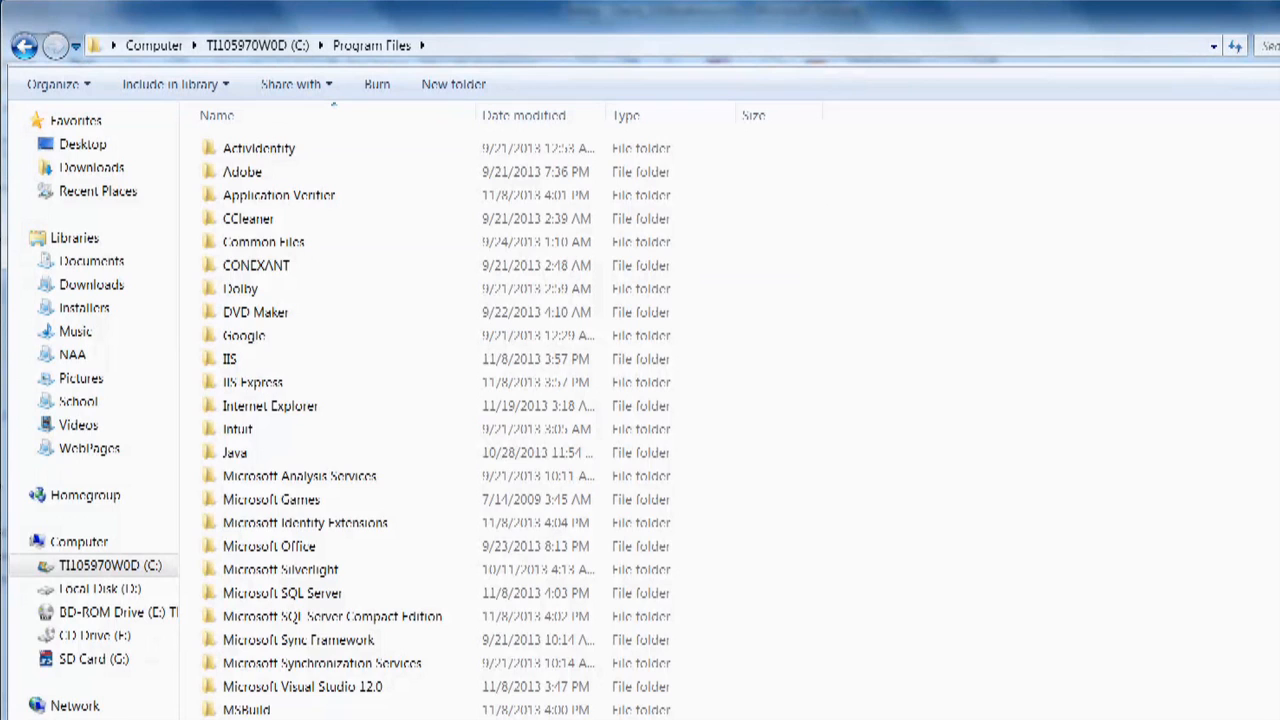
pyautogui.scroll(-3)
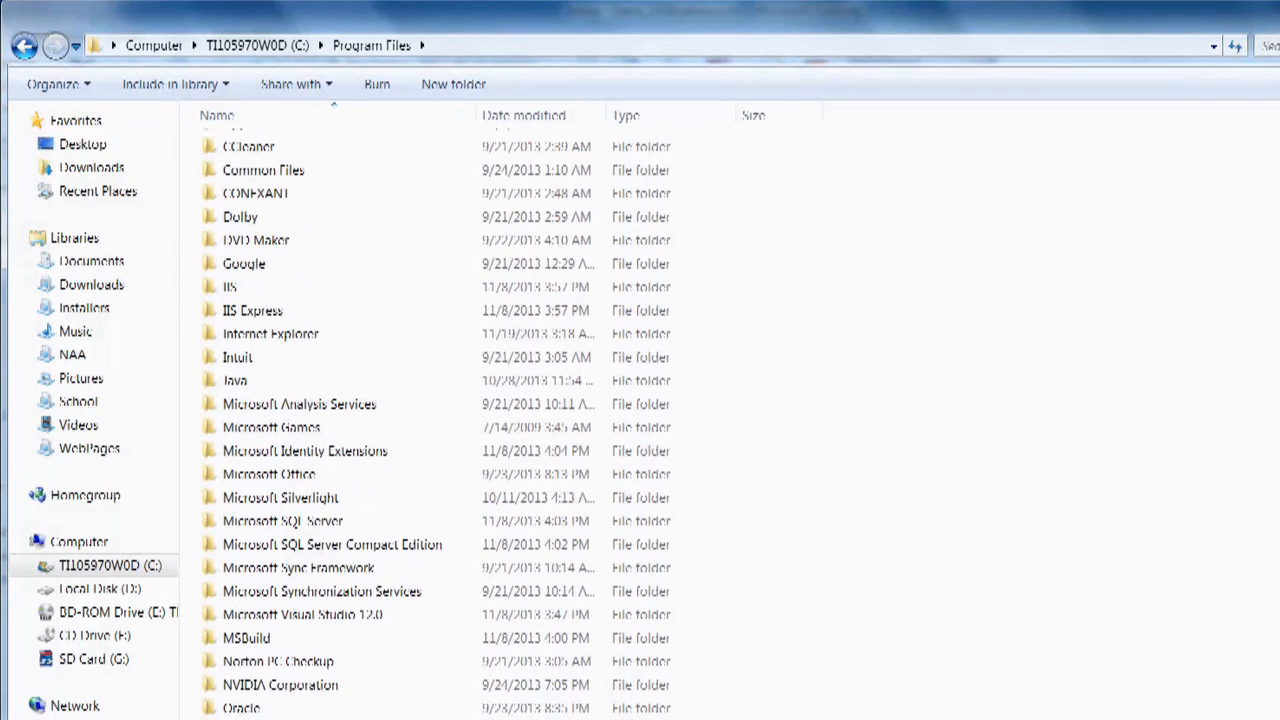
# Open Microsoft Office inside Program Files and select the Office14 folder
pyautogui.doubleClick(269, 474)
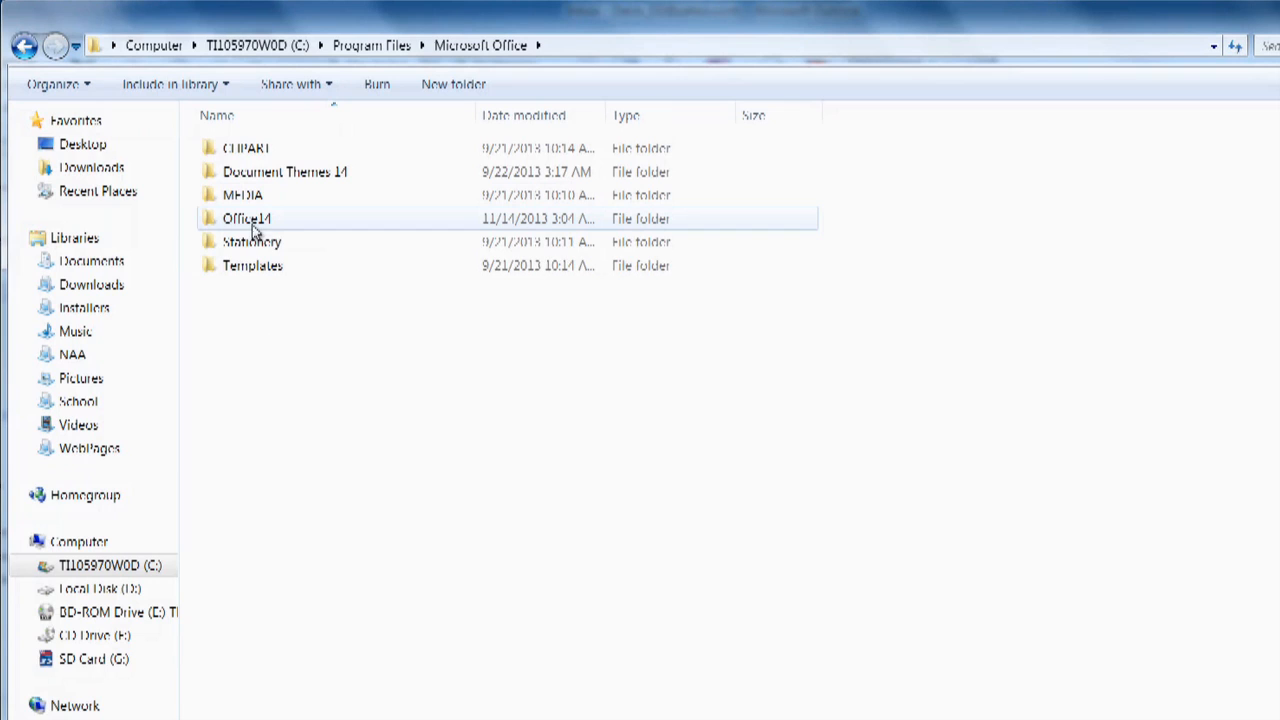
pyautogui.moveTo(250, 168)
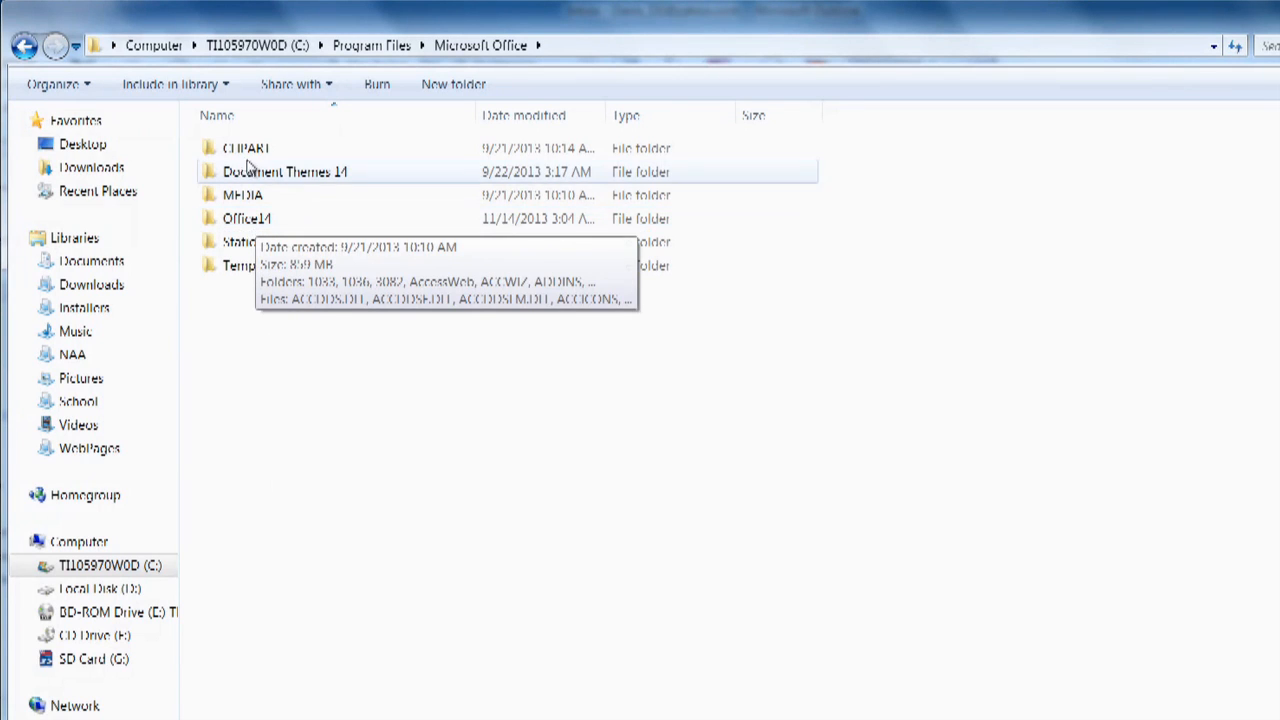
pyautogui.click(247, 218)
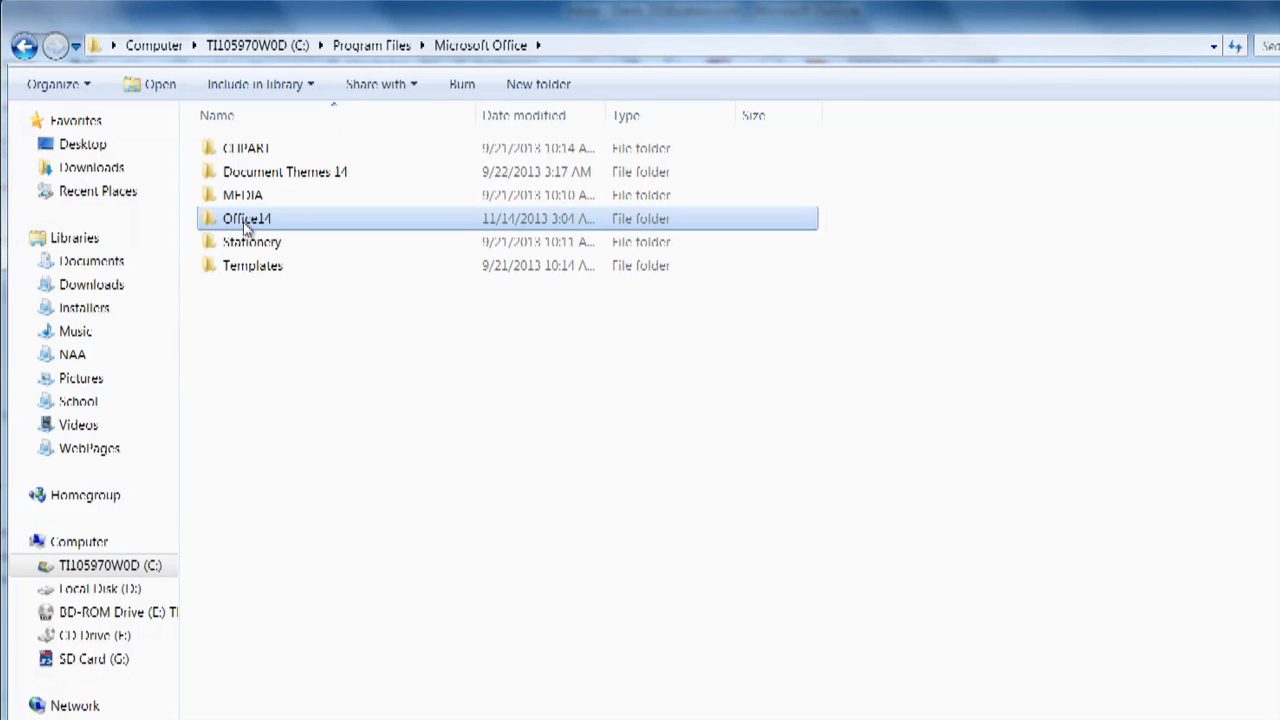
pyautogui.moveTo(262, 220)
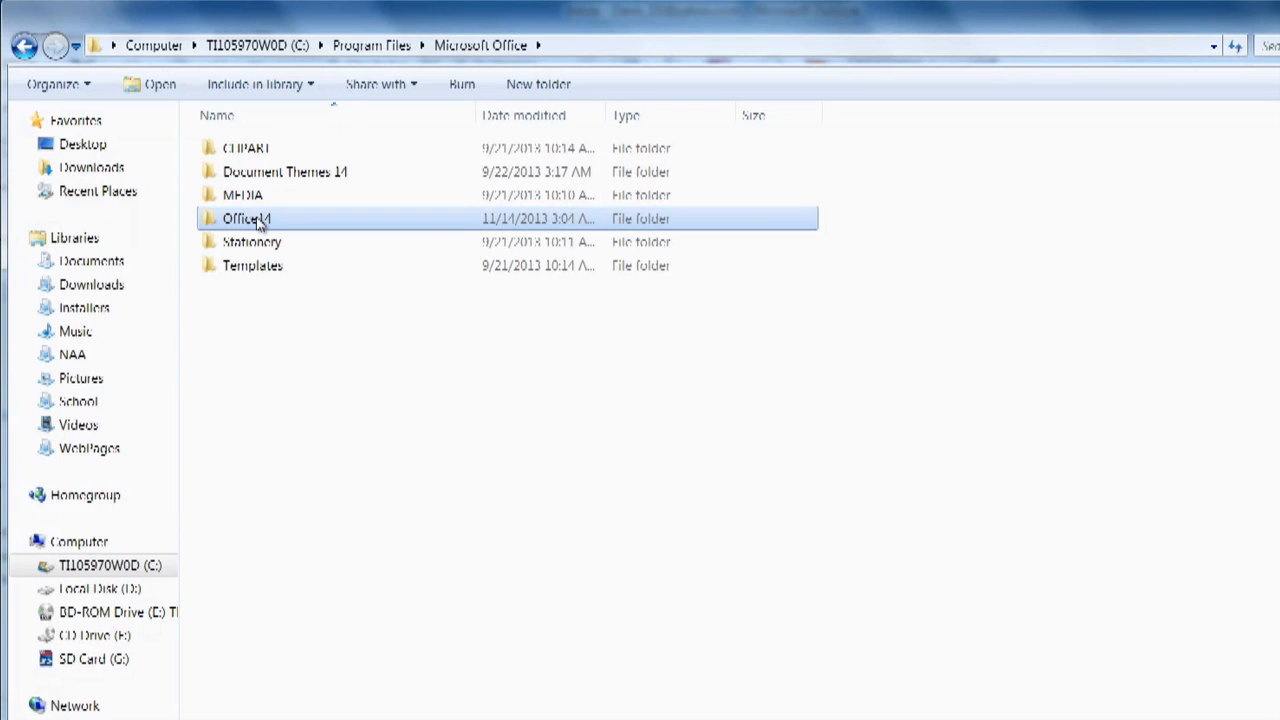
pyautogui.moveTo(260, 220)
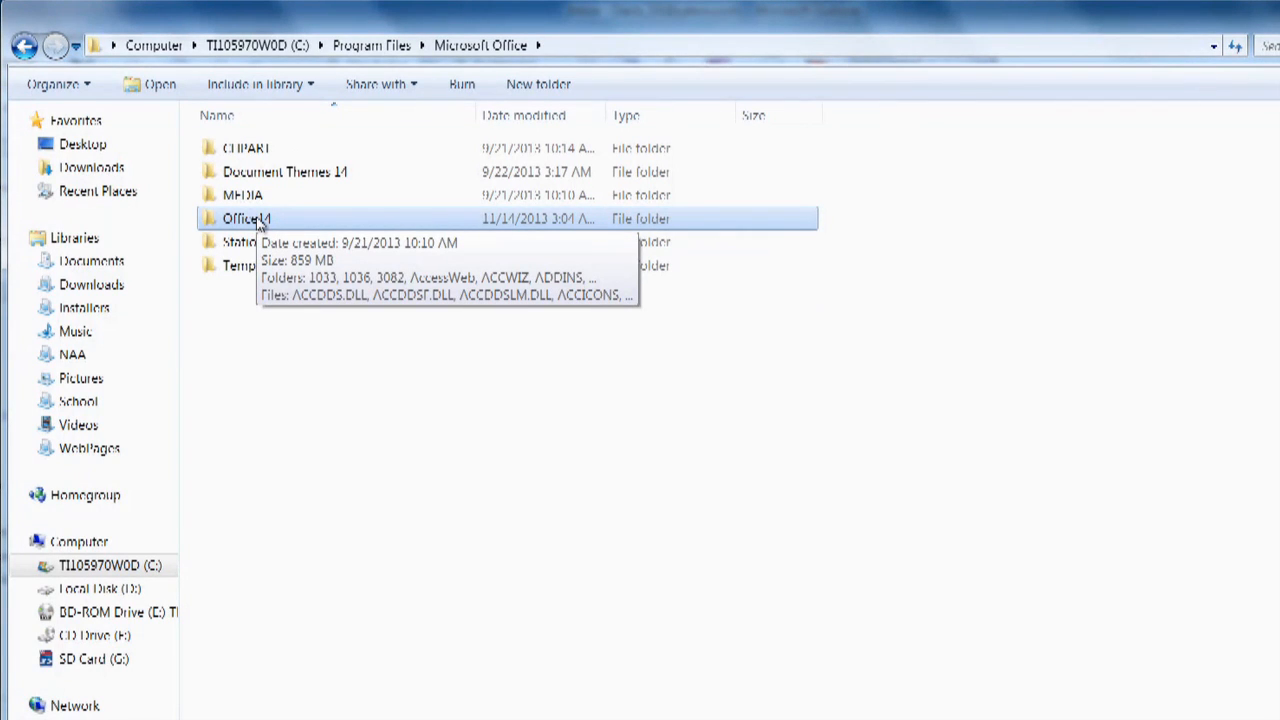